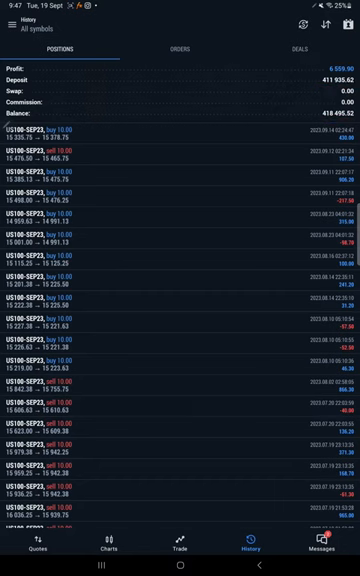
- Scroll through the US100 position history, then switch to the Strategy 6.6 Part 7.pdf statement
{"action": "scroll", "scroll_direction": "down", "scroll_amount": 3}
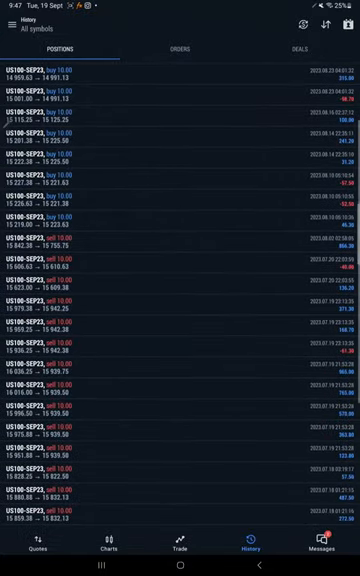
{"action": "scroll", "scroll_direction": "down", "scroll_amount": 3}
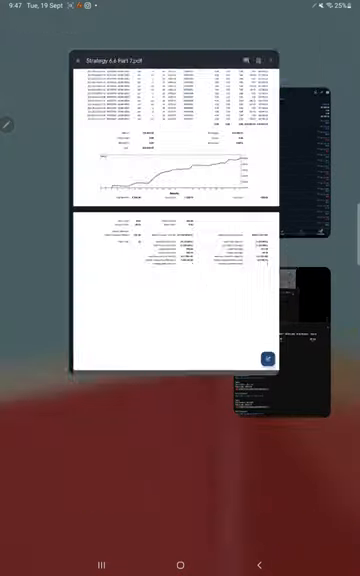
{"action": "left_click", "coordinate": [180, 210]}
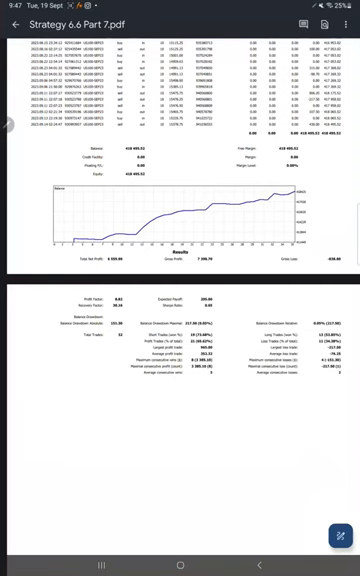